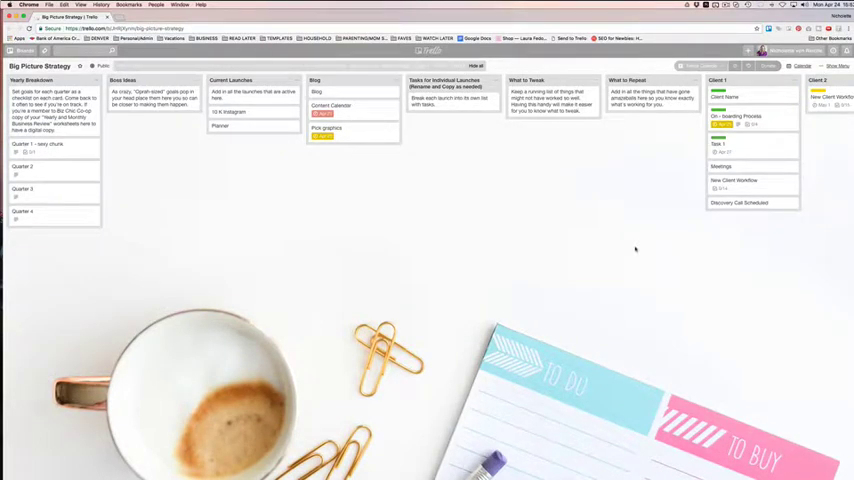
pyautogui.moveTo(617, 245)
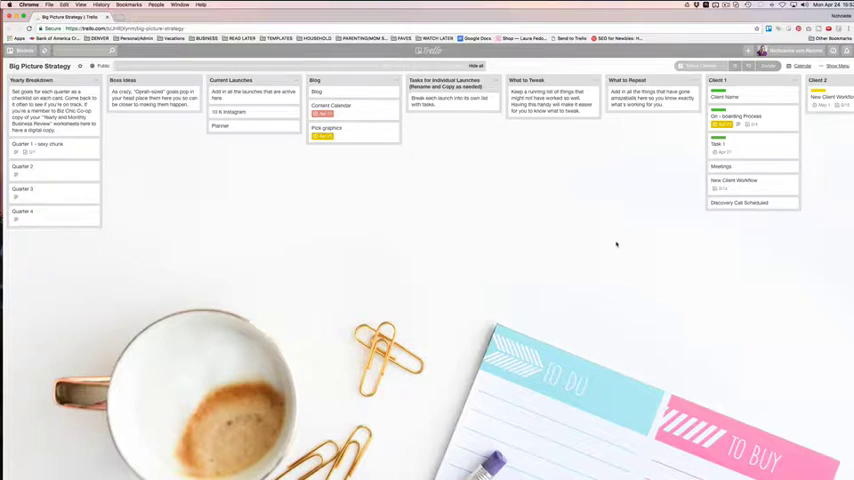
pyautogui.moveTo(670, 201)
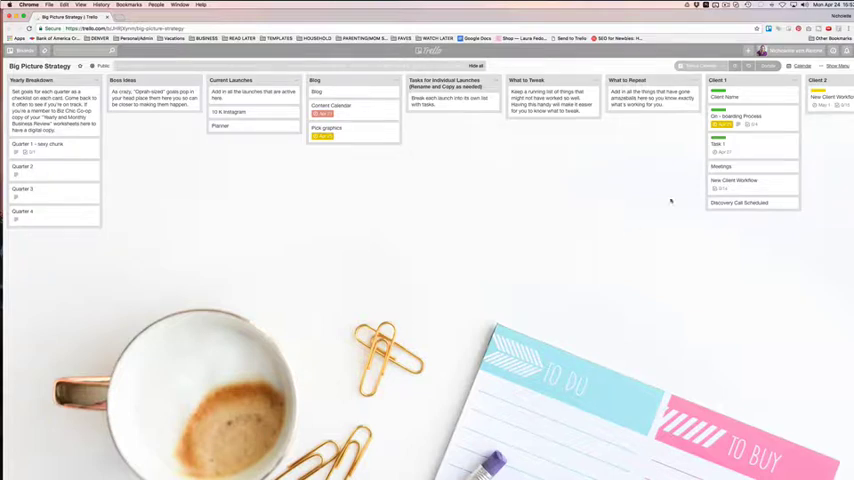
pyautogui.moveTo(838, 70)
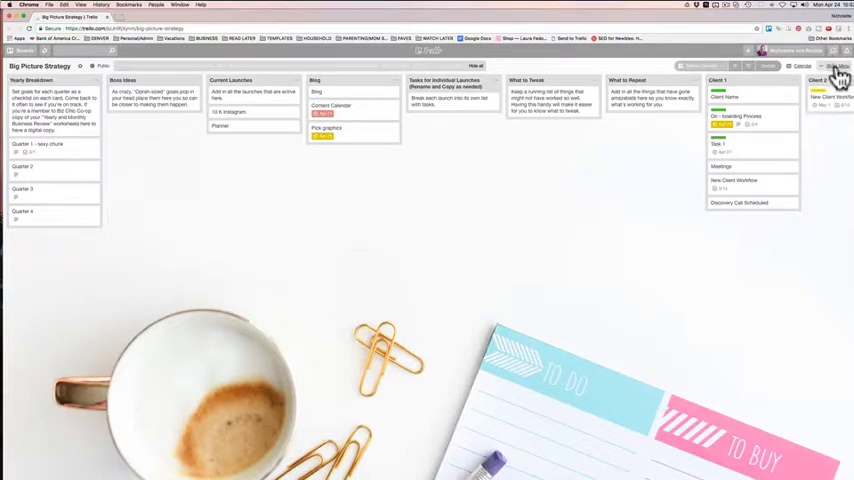
# - Show the board sidebar's Activity list and load older entries of deleted and archived cards
pyautogui.click(838, 66)
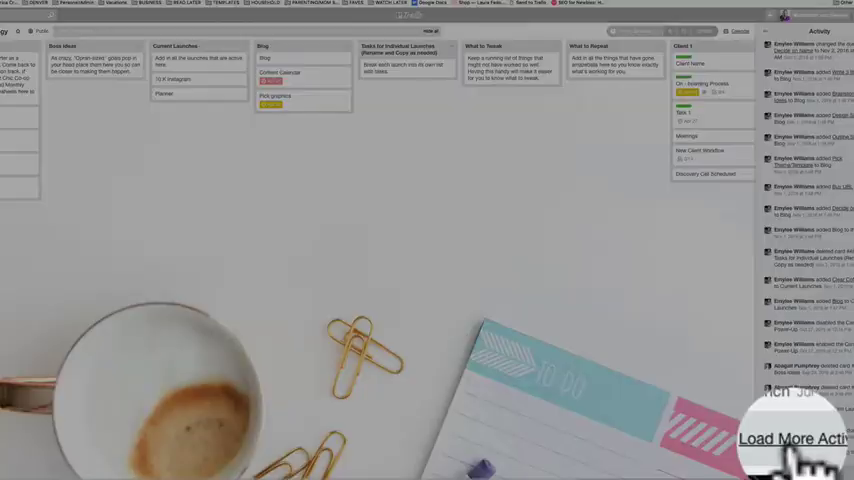
pyautogui.click(792, 438)
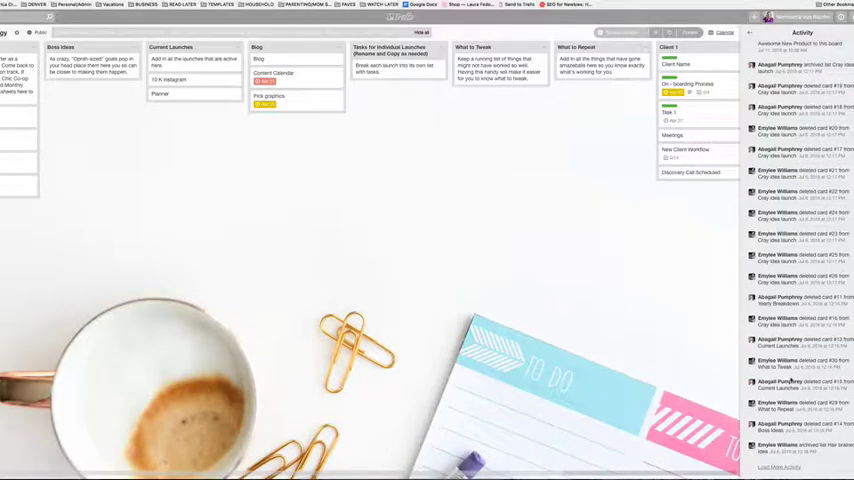